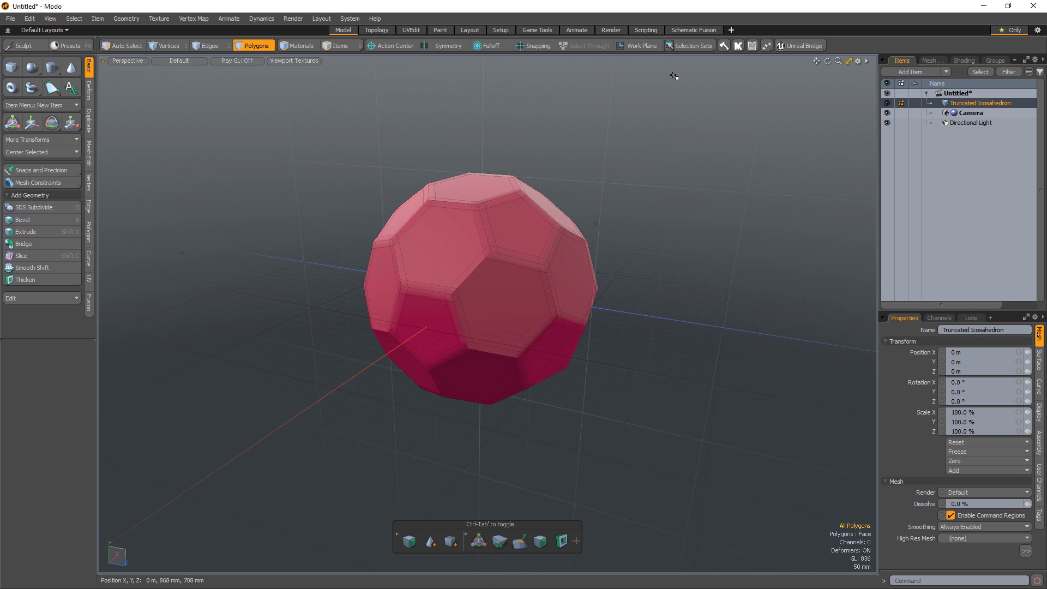
# Bring up the Work Plane popover over the viewport with its hotkey
pyautogui.press('Alt')
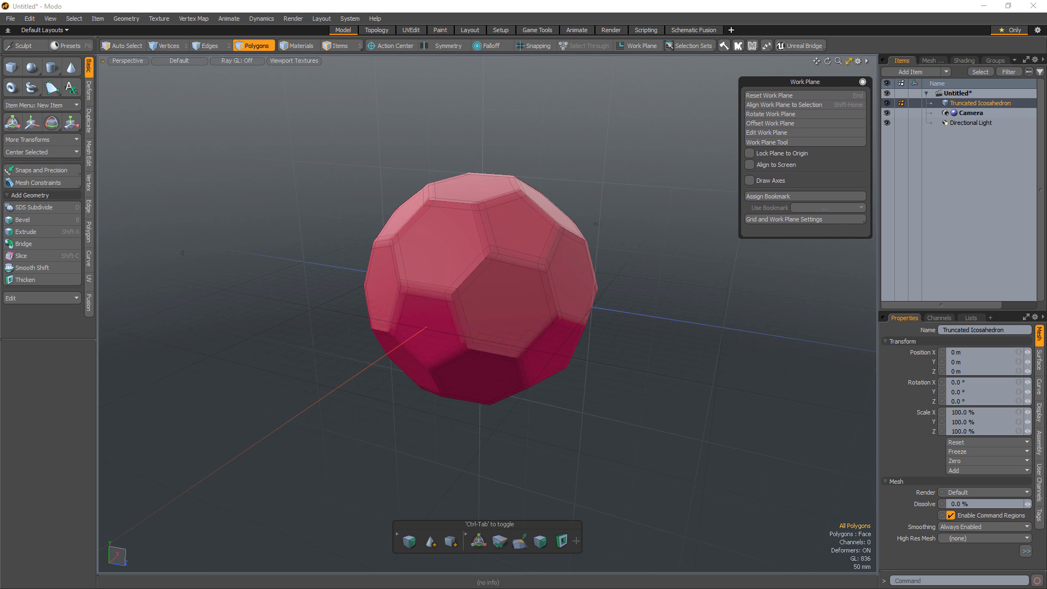
# Pin the Work Plane panel so it stays open while modelling
pyautogui.click(411, 222)
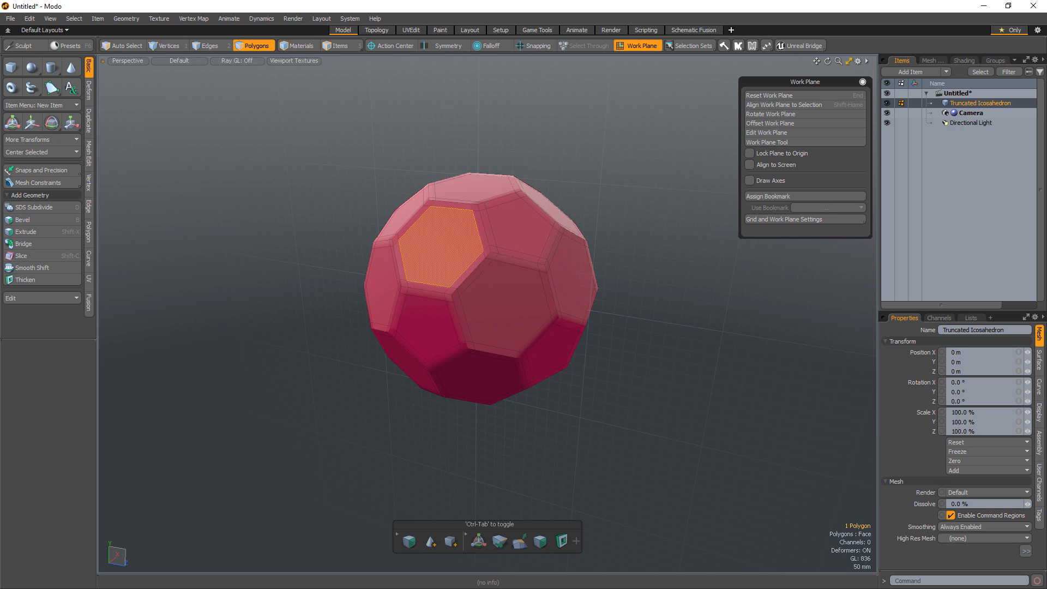
# Clear the face selection and set Show Work Plane to Always in viewport properties
pyautogui.click(290, 235)
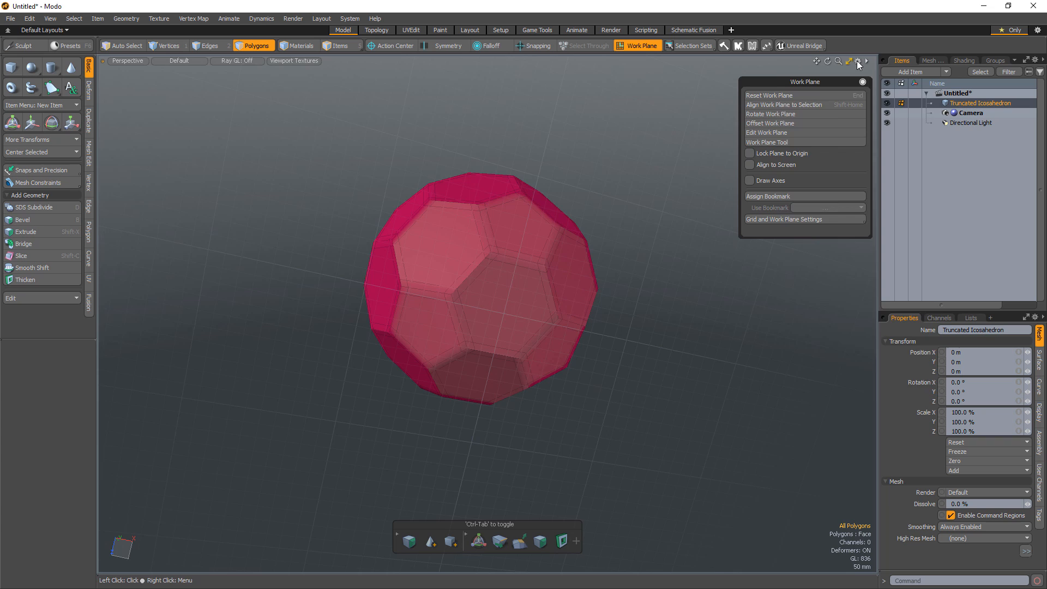
pyautogui.click(857, 61)
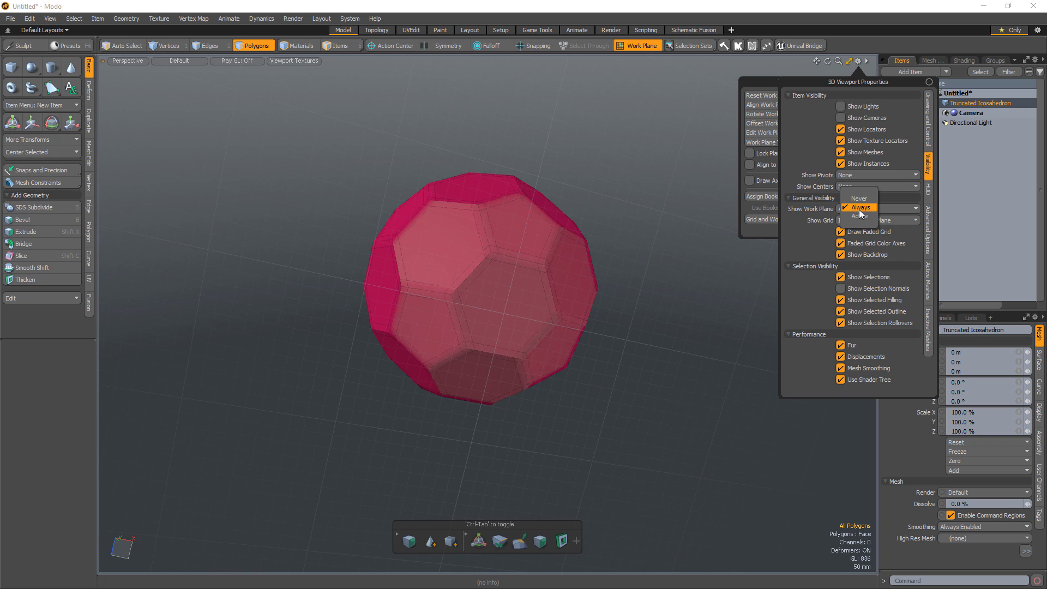
pyautogui.click(860, 208)
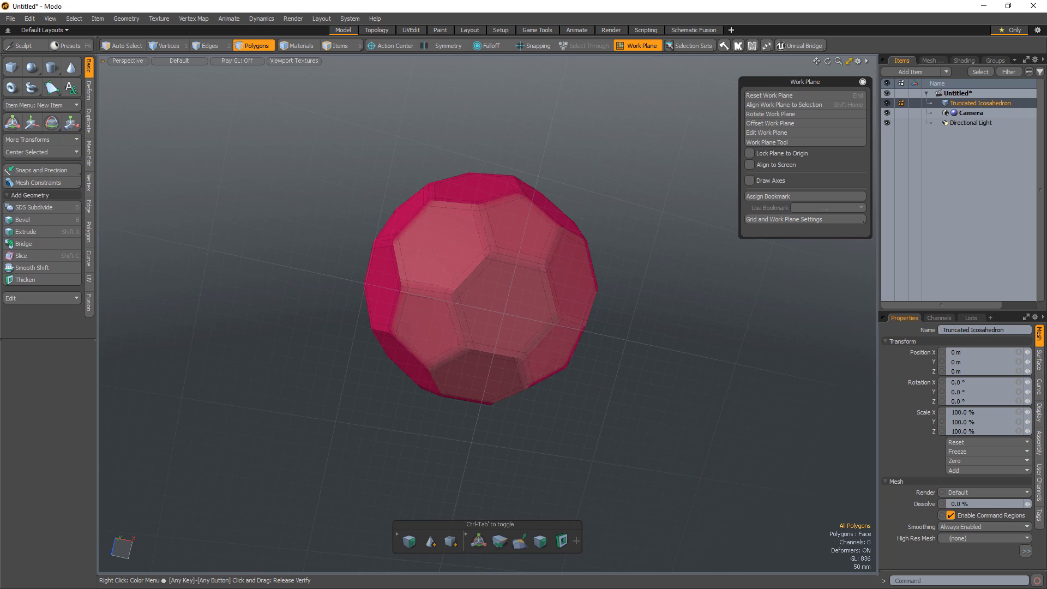
# Save the current work plane as a bookmark named book0
pyautogui.click(440, 259)
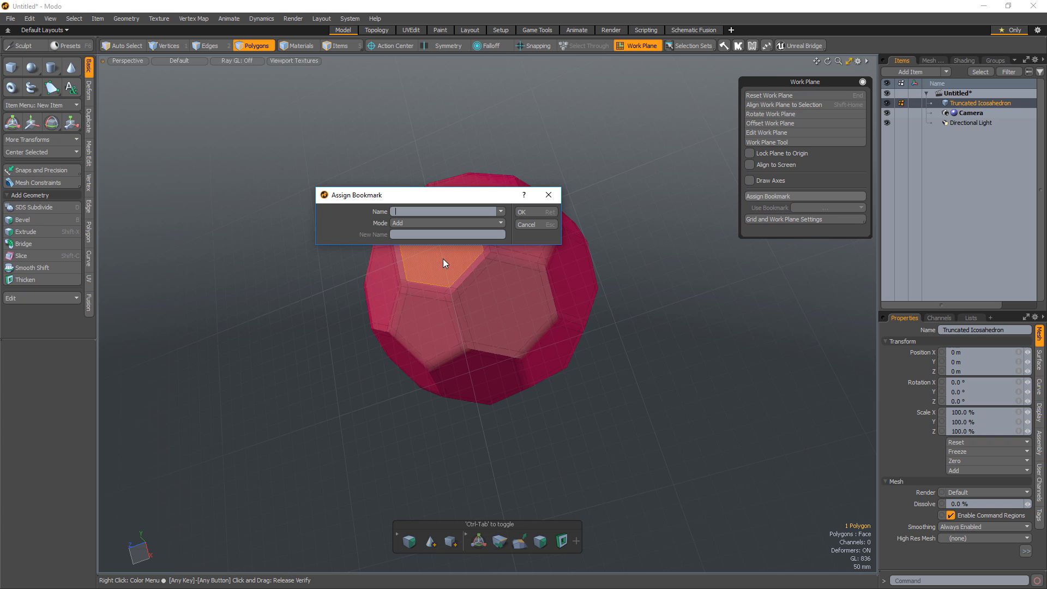
pyautogui.write('book0')
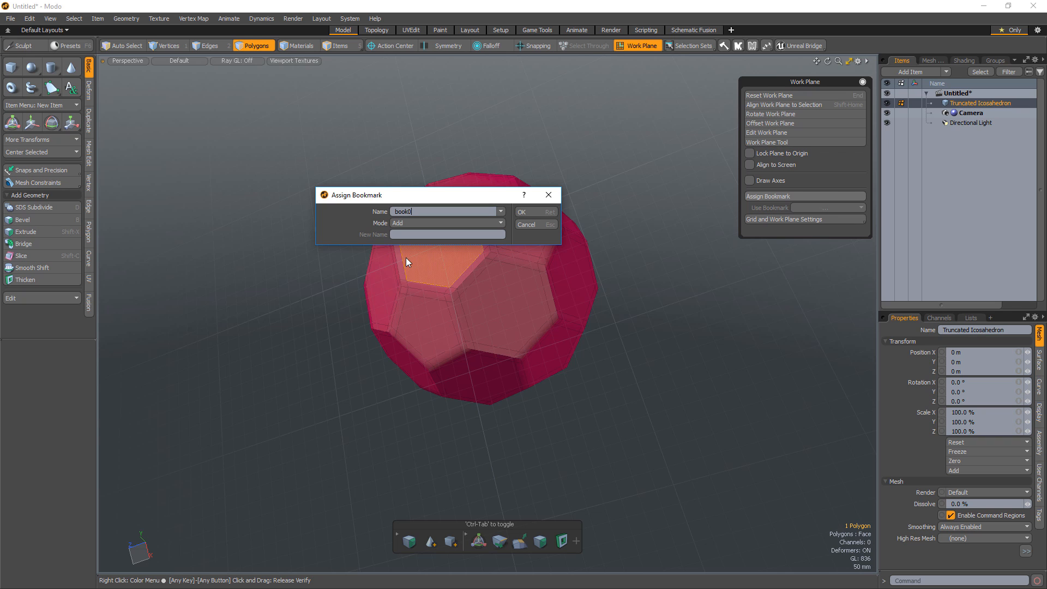
pyautogui.click(520, 212)
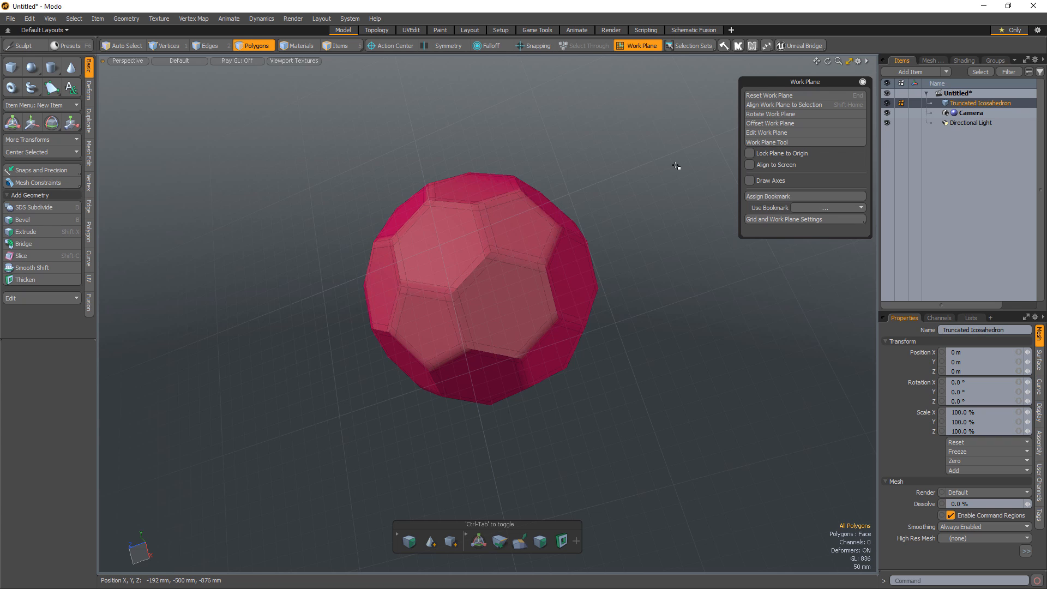